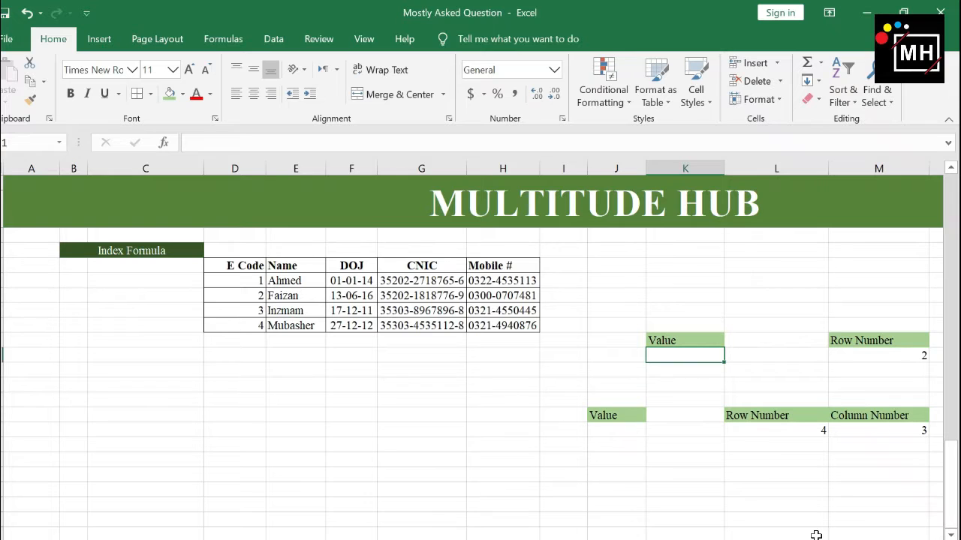
Enter =INDEX(E66:E69,M71) in the upper Value cell, accepting the correction, so it returns Faizan.
click(245, 264)
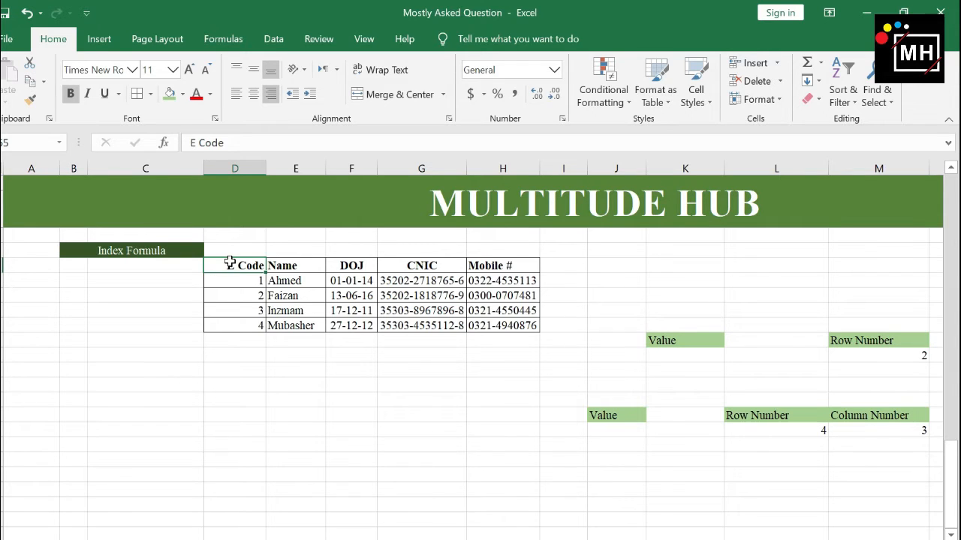
click(501, 265)
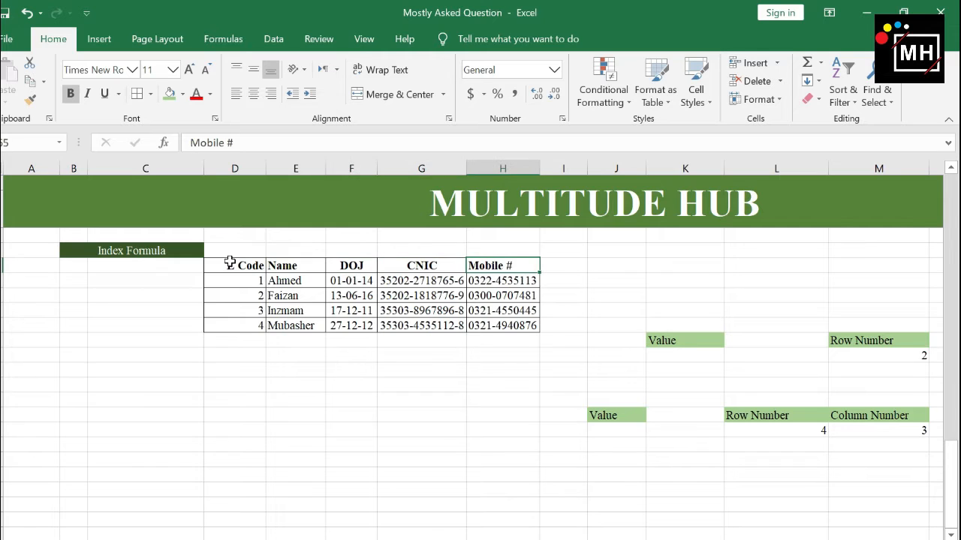
click(684, 354)
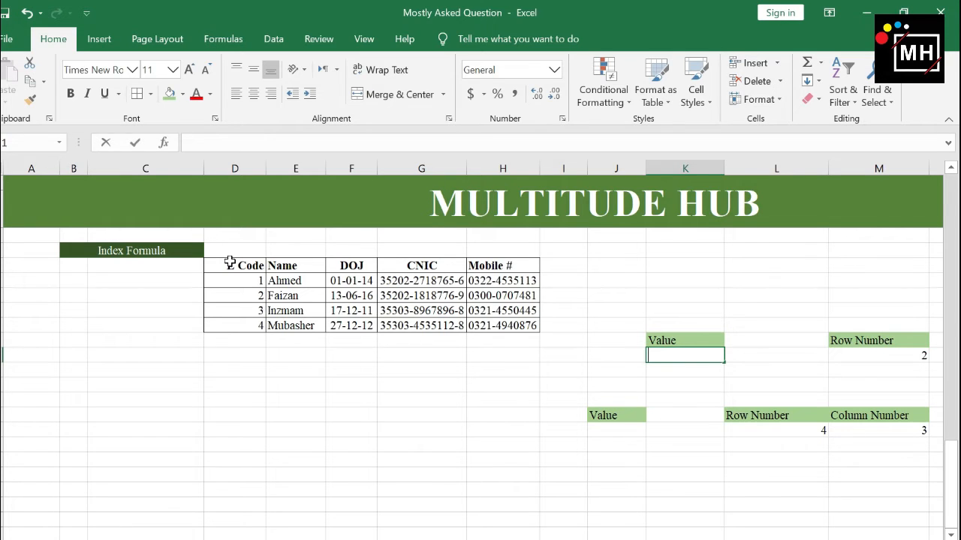
text(=index)
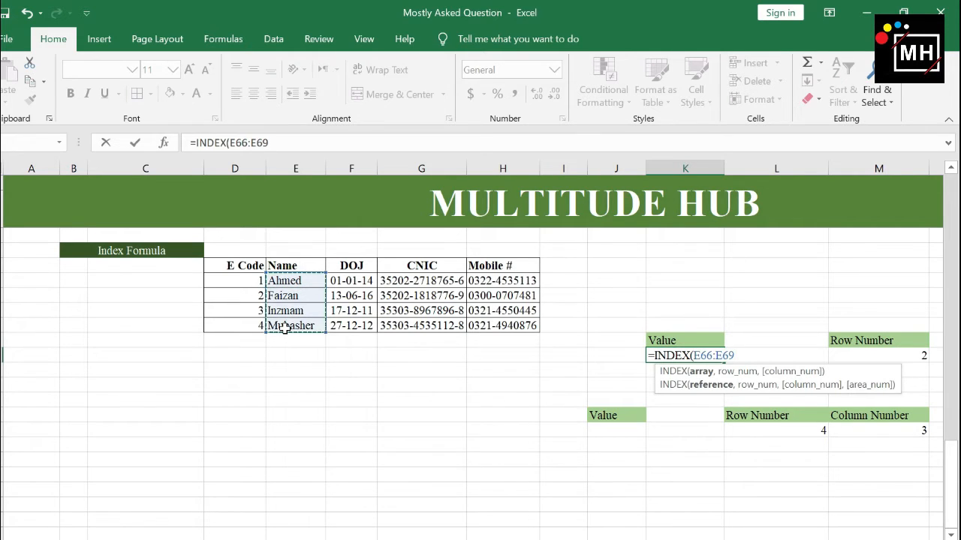
text(,M71)\)
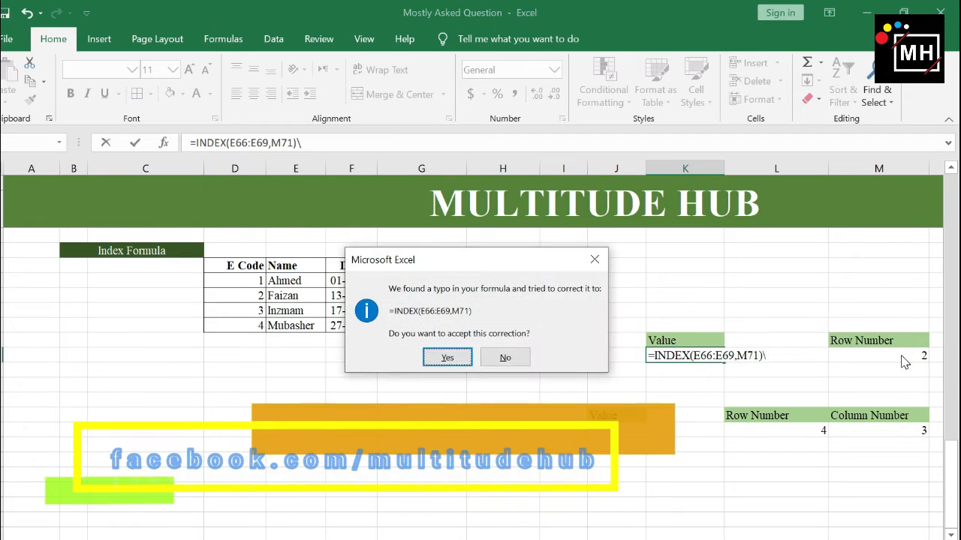
click(447, 358)
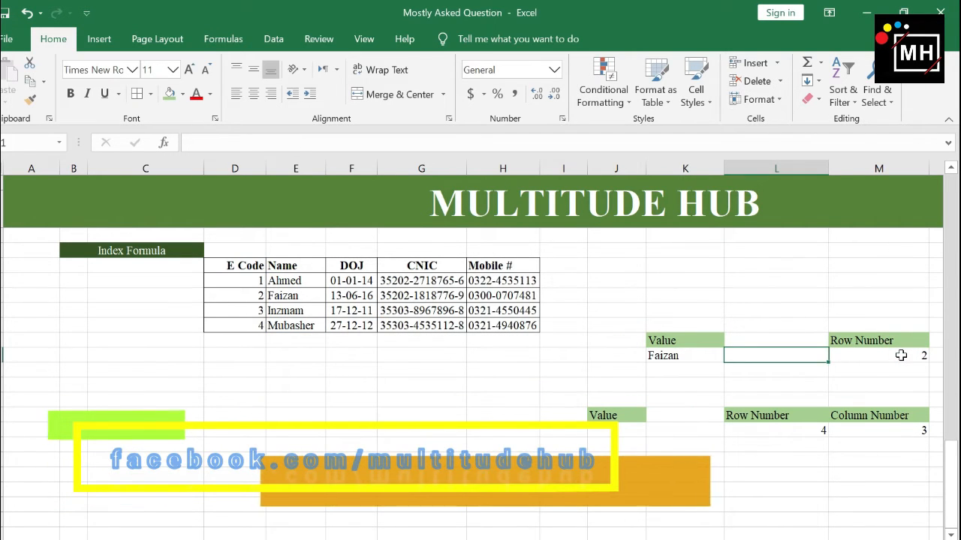
click(878, 355)
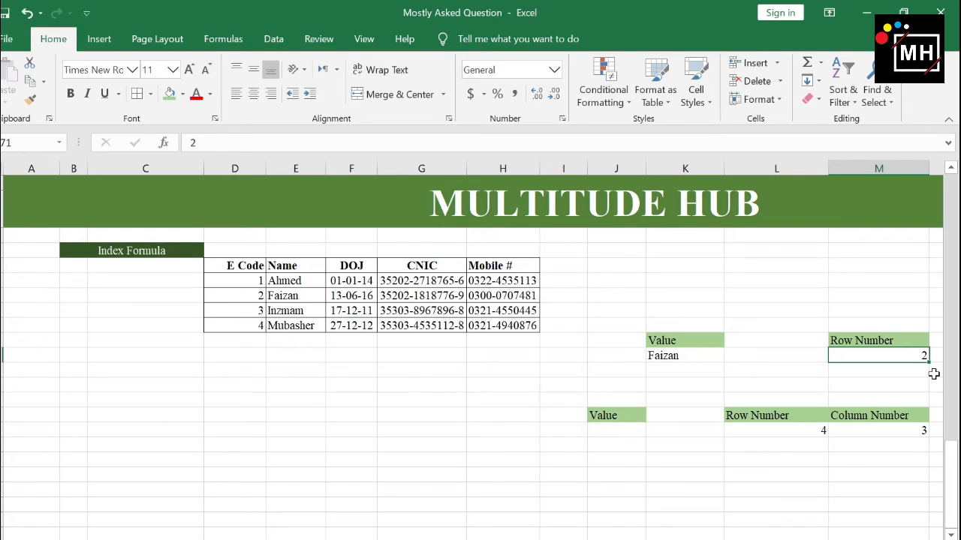
text(1)
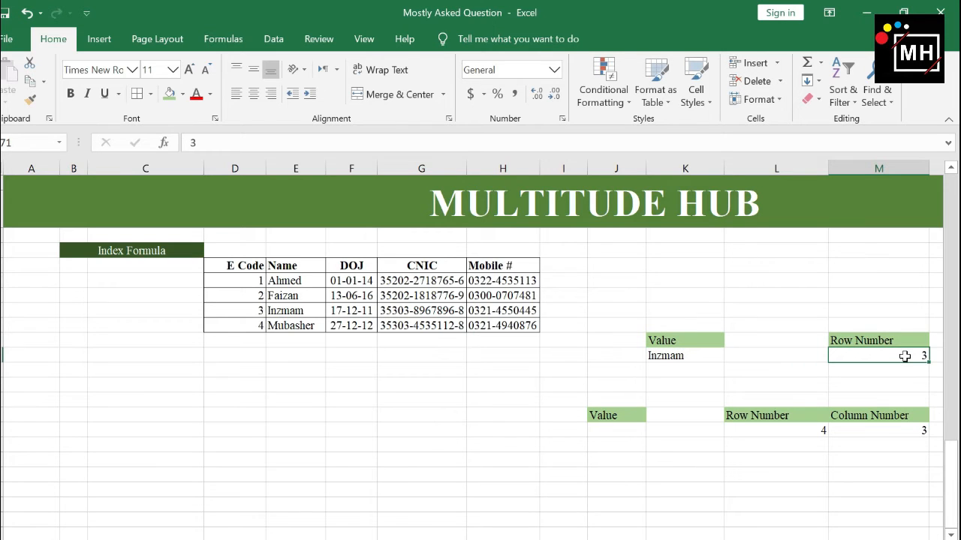
text(4)
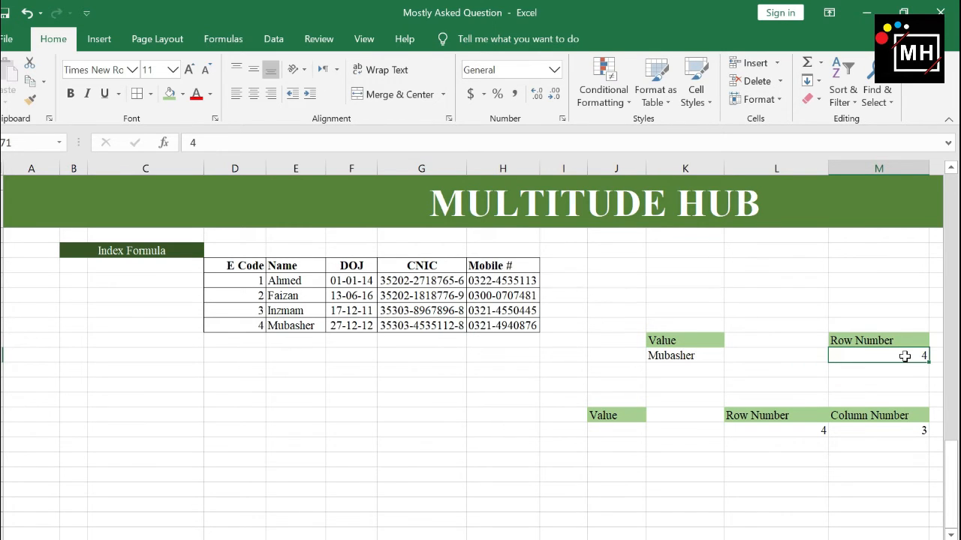
text(2)
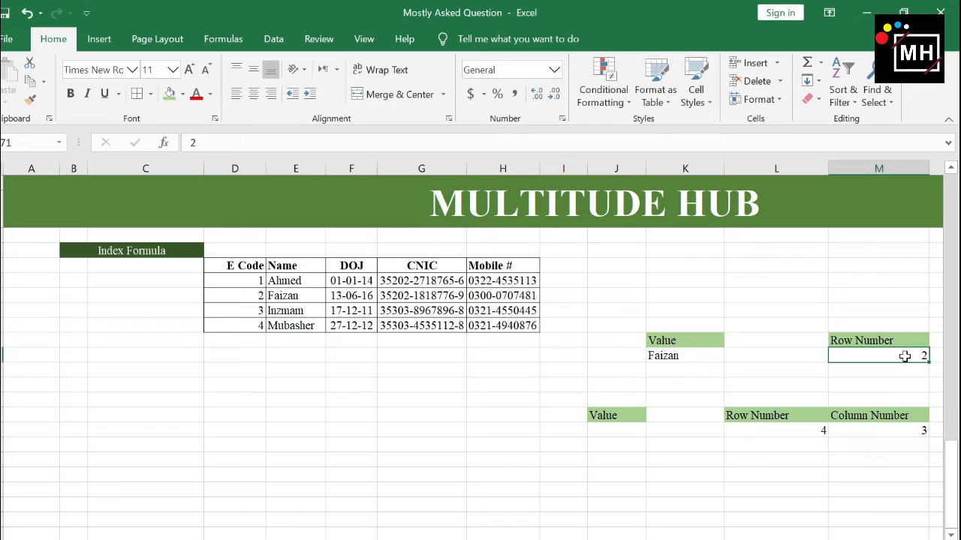
mouse_move(683, 356)
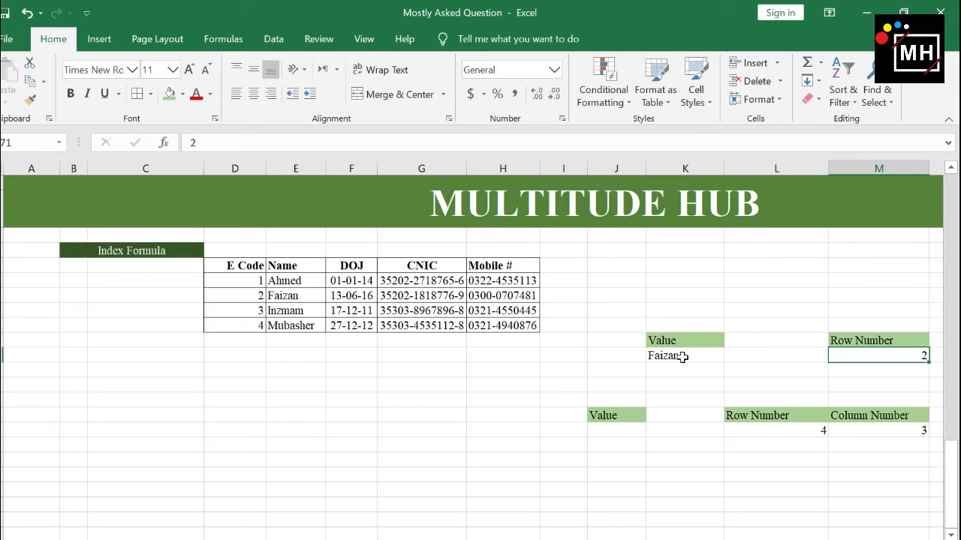
click(615, 430)
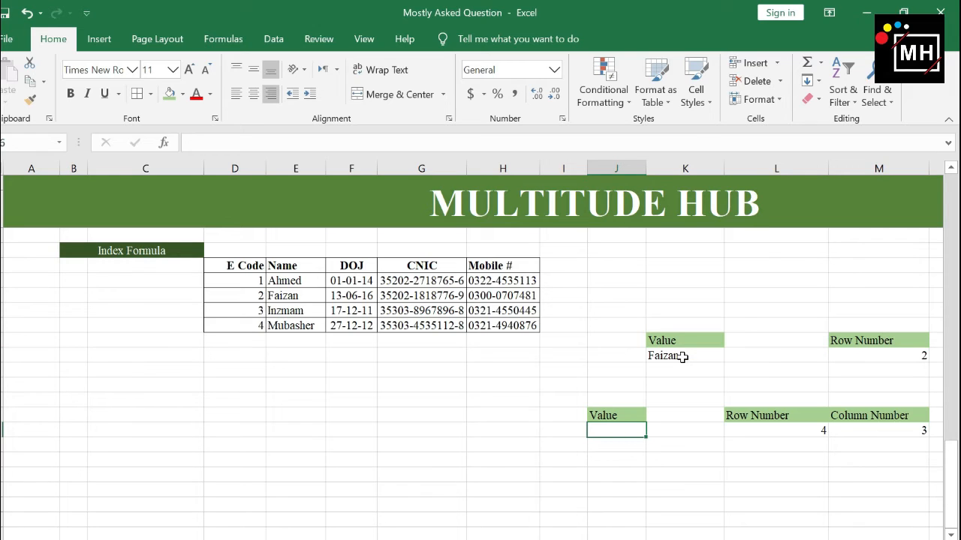
text(=ind)
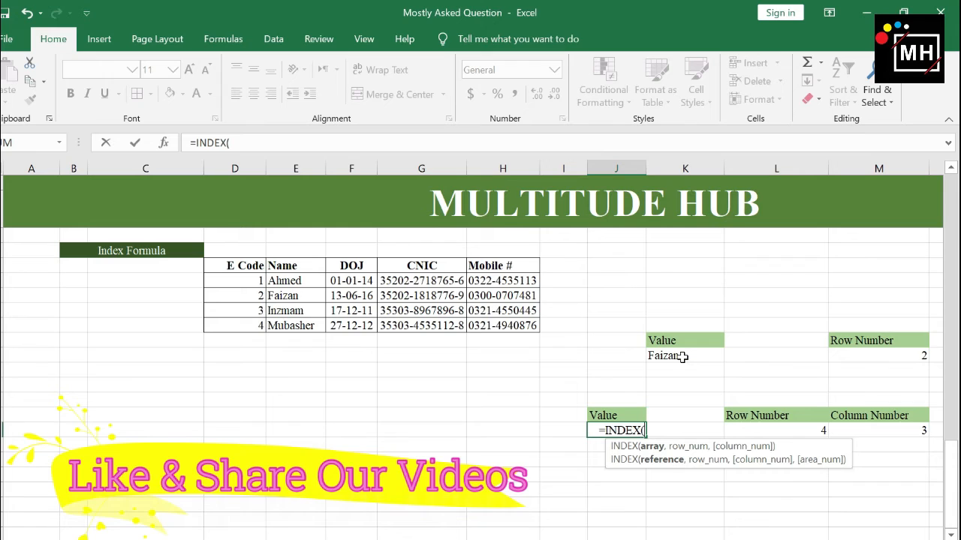
mouse_move(292, 282)
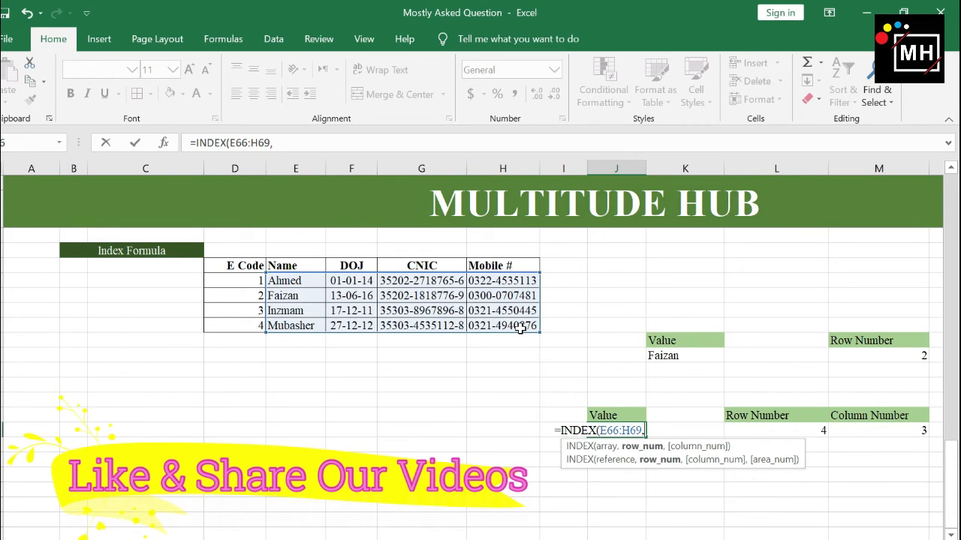
click(776, 429)
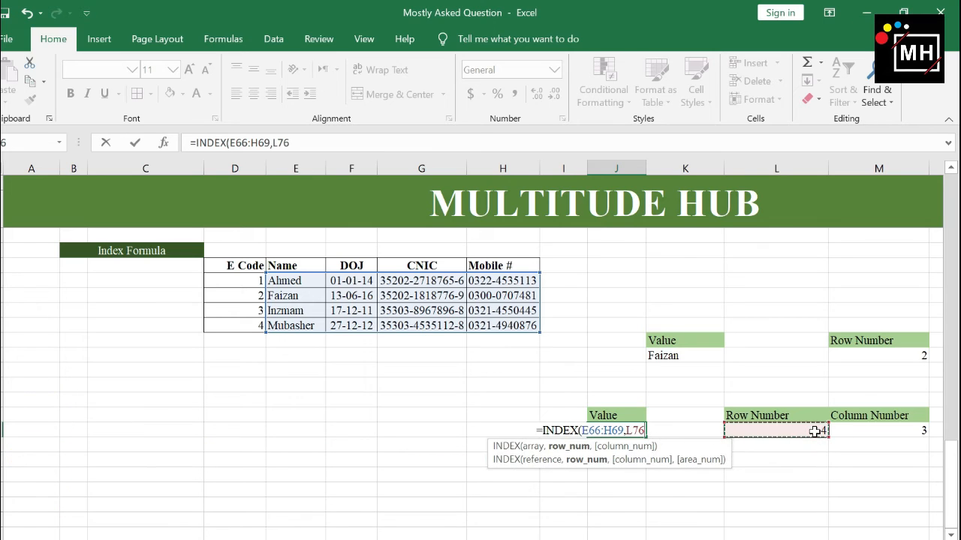
text(,)
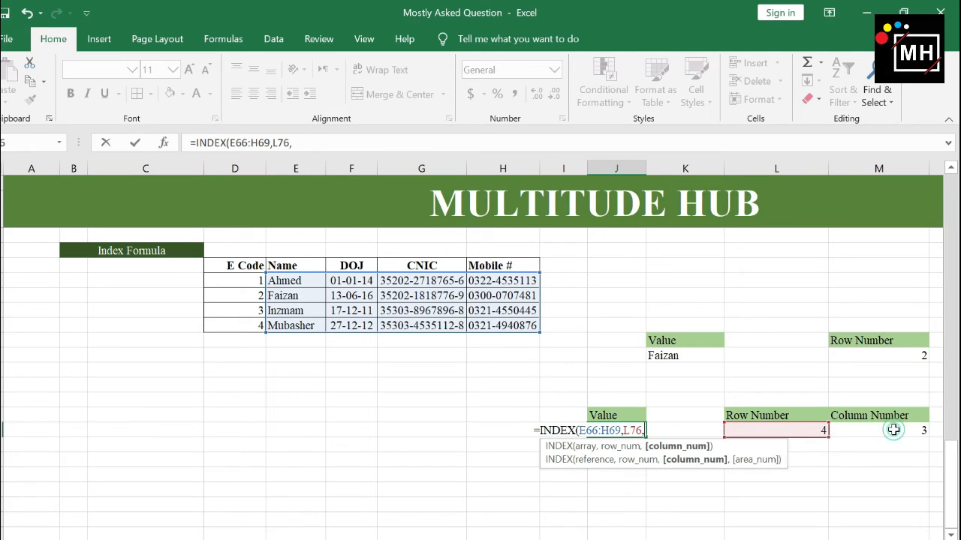
key(Return)
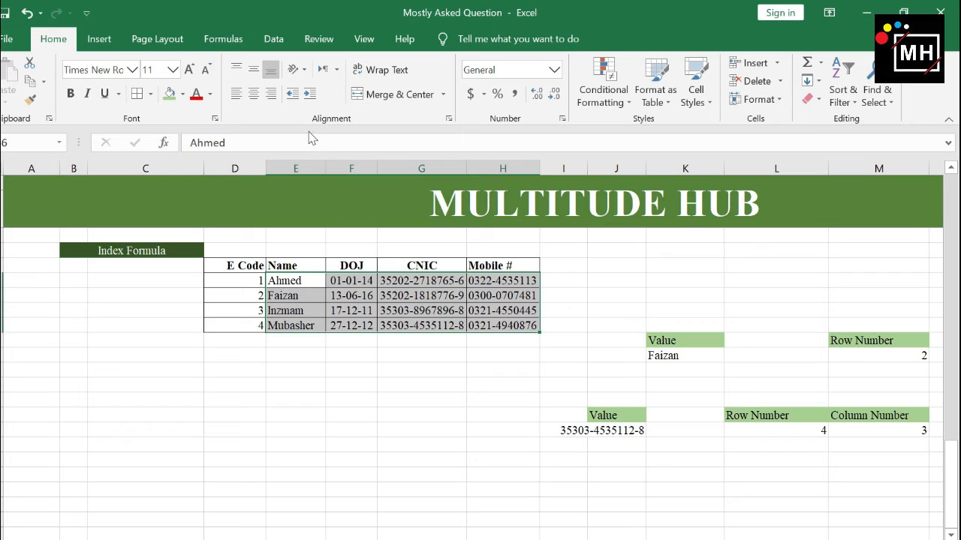
mouse_move(300, 350)
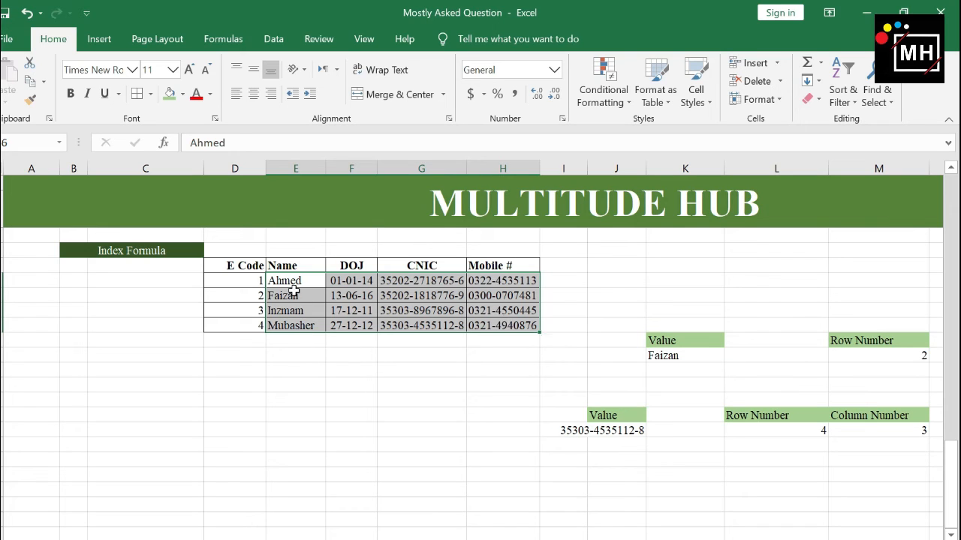
mouse_move(804, 434)
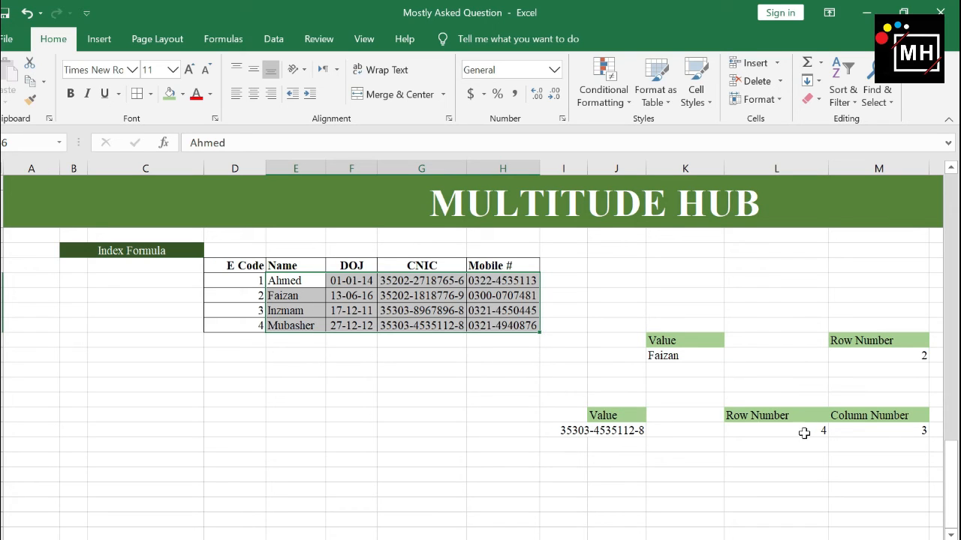
mouse_move(310, 316)
text(1)
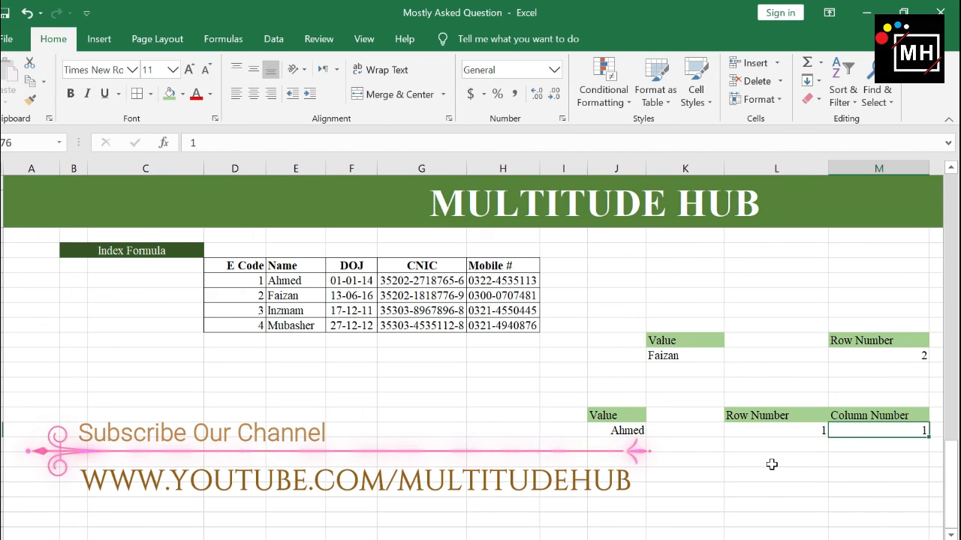
text(4)
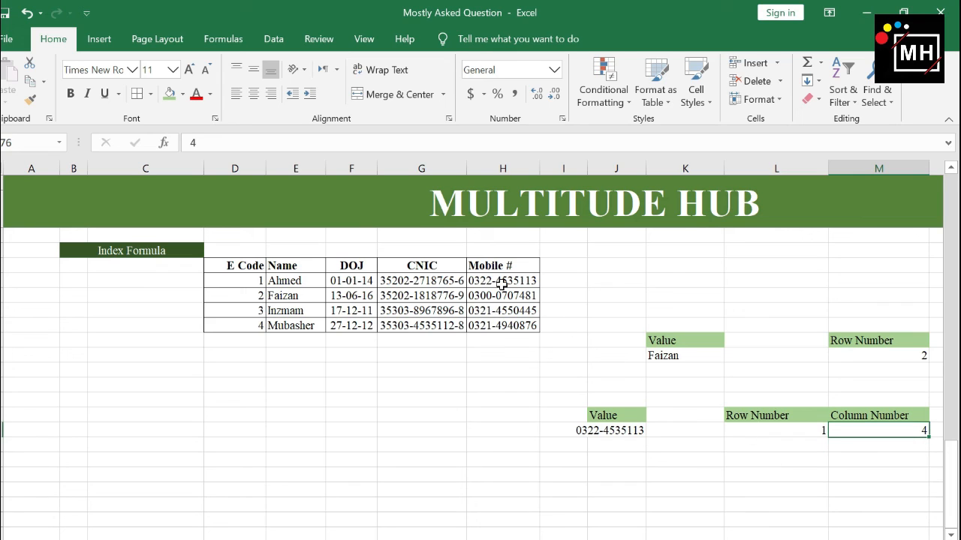
click(501, 280)
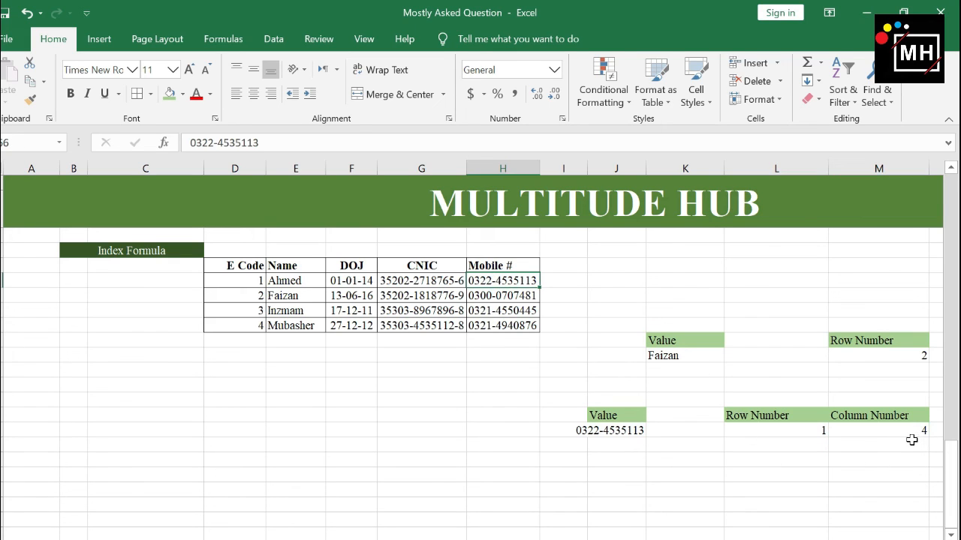